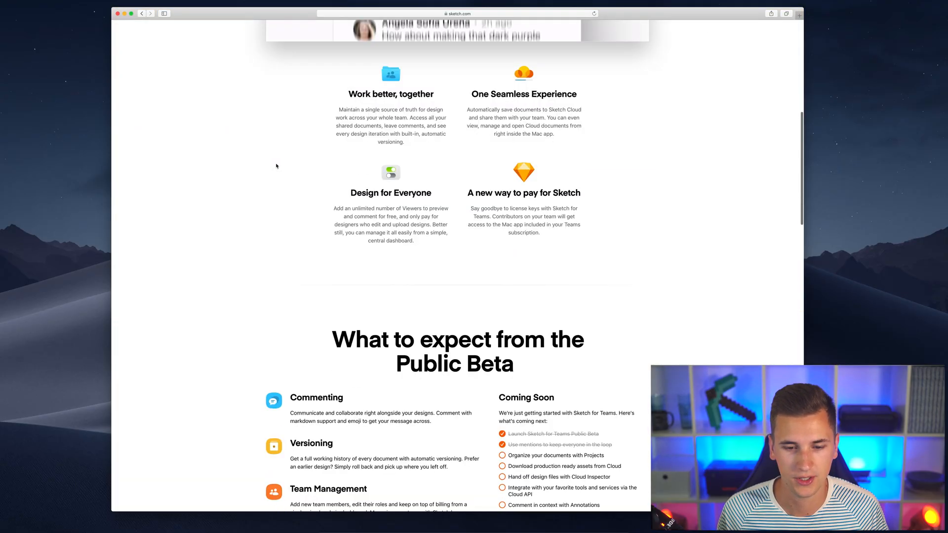
- Scroll the Sketch for Teams page down to the $8.25 yearly and $9 monthly contributor pricing
scroll(down, 3)
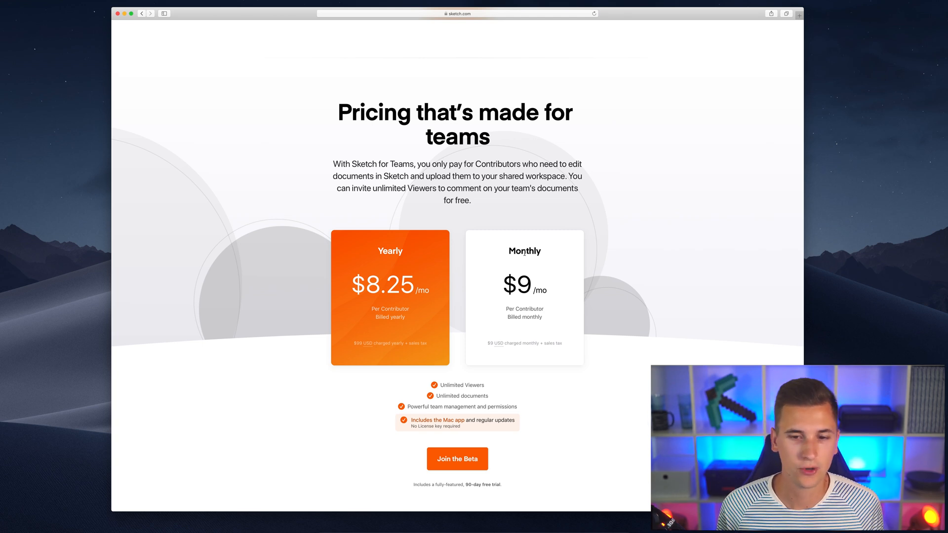
double_click(525, 251)
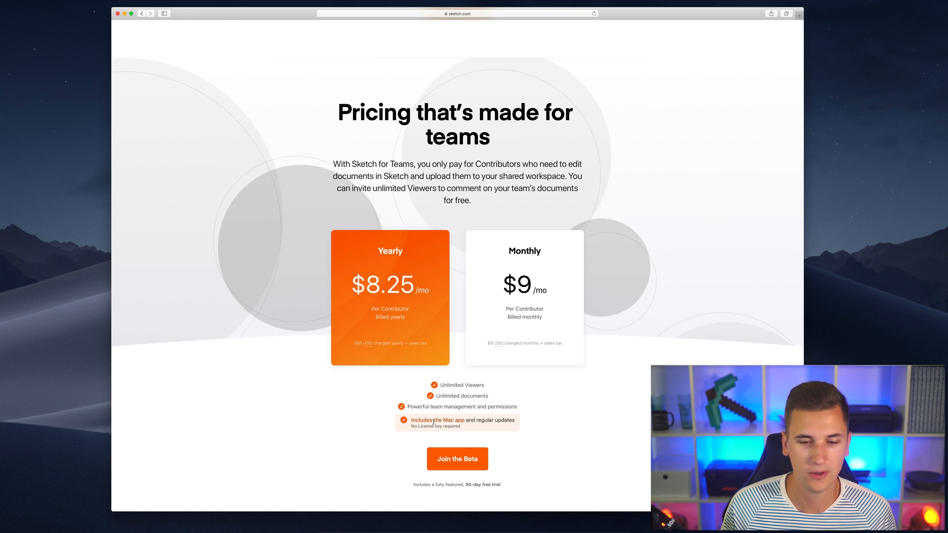
mouse_move(465, 432)
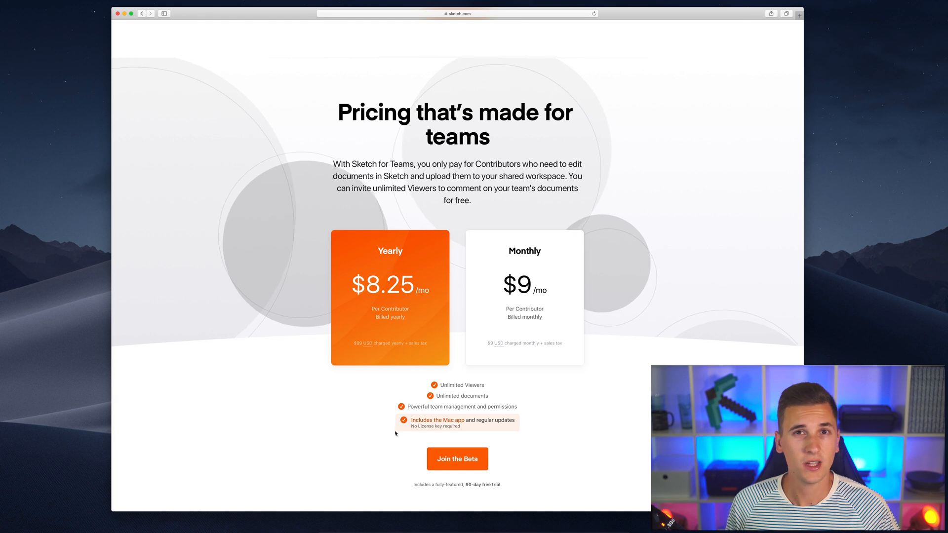
mouse_move(334, 411)
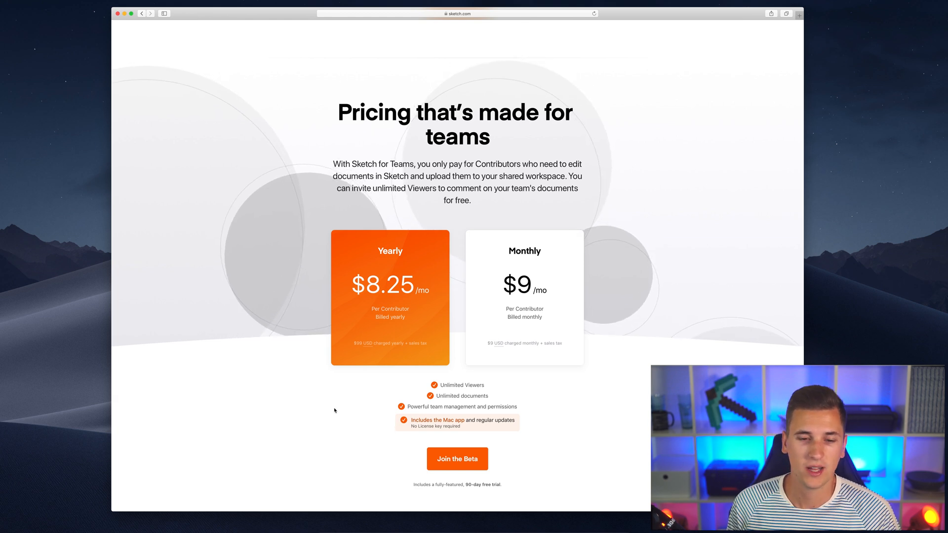